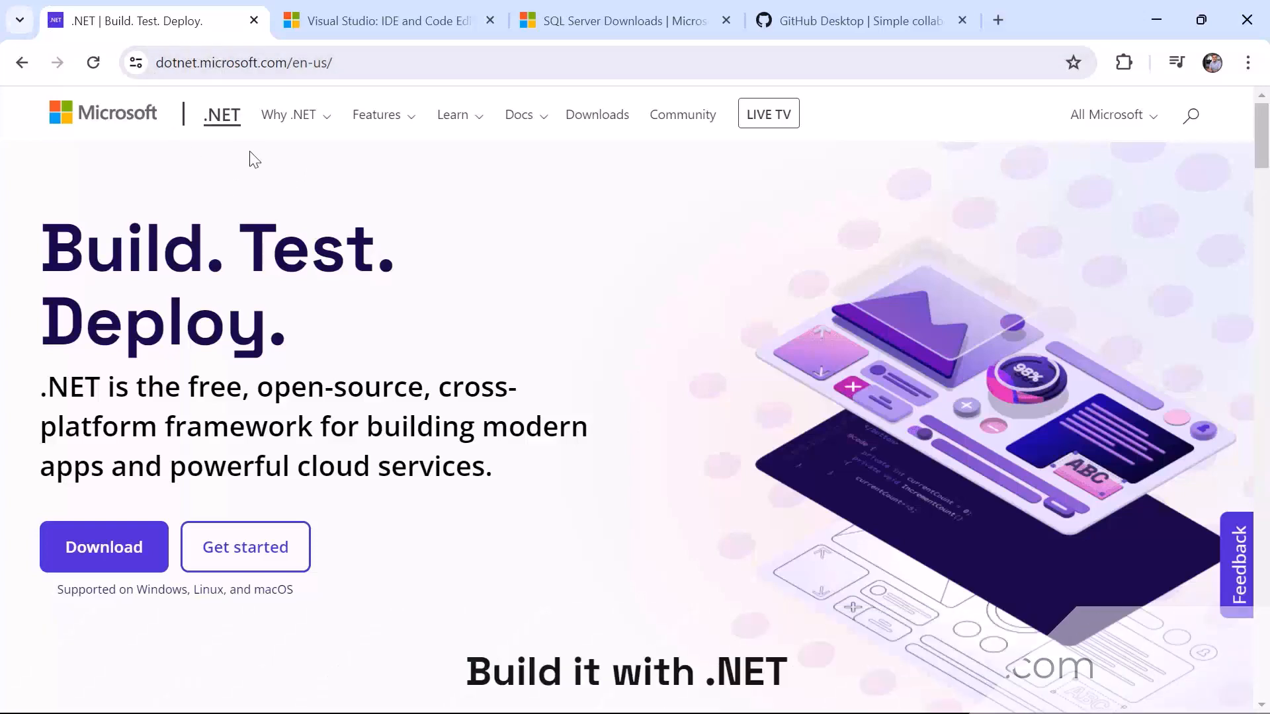
mouse_move(118, 502)
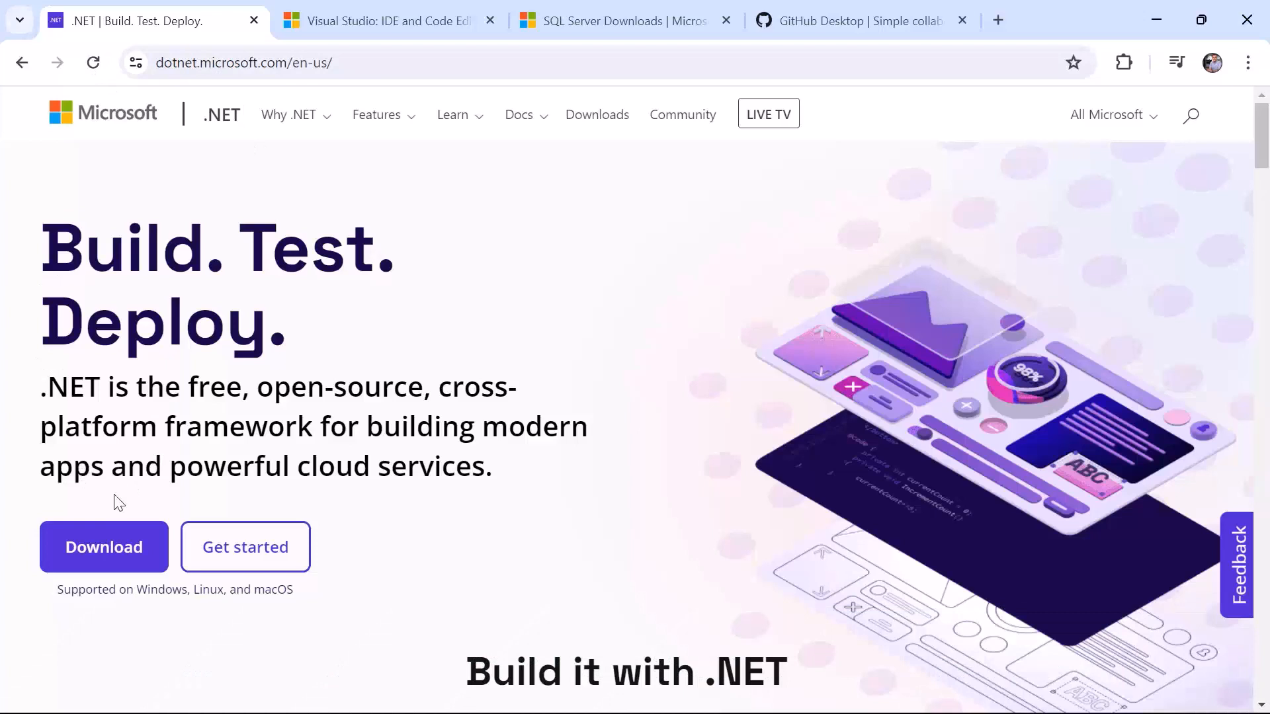
mouse_move(104, 546)
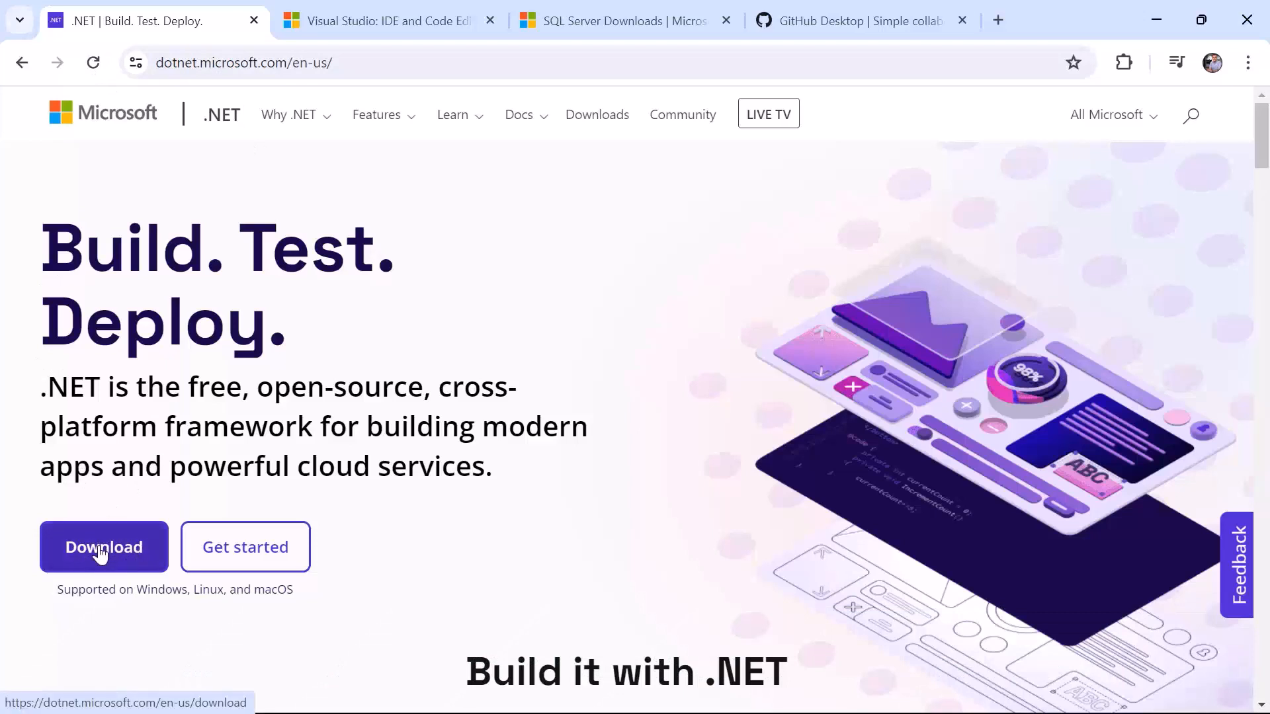
- Start the .NET 8.0 SDK x64 installer download from the .NET download page
click(104, 547)
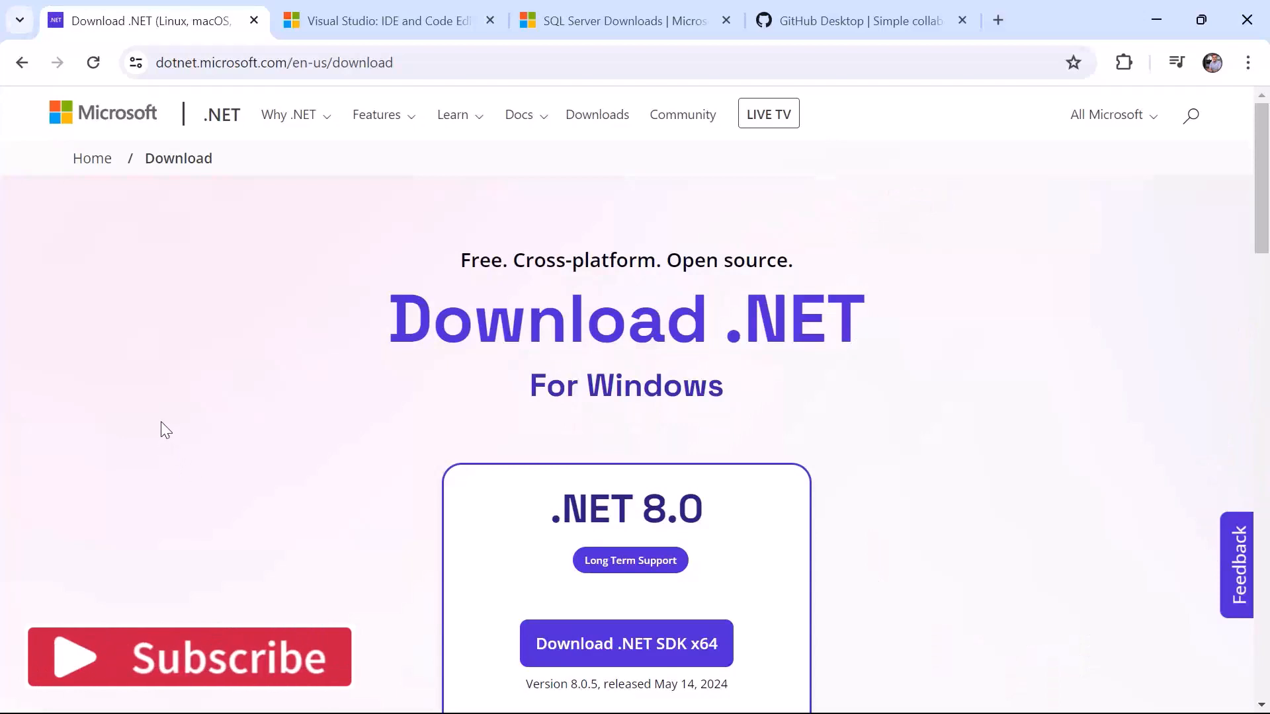
scroll(down, 3)
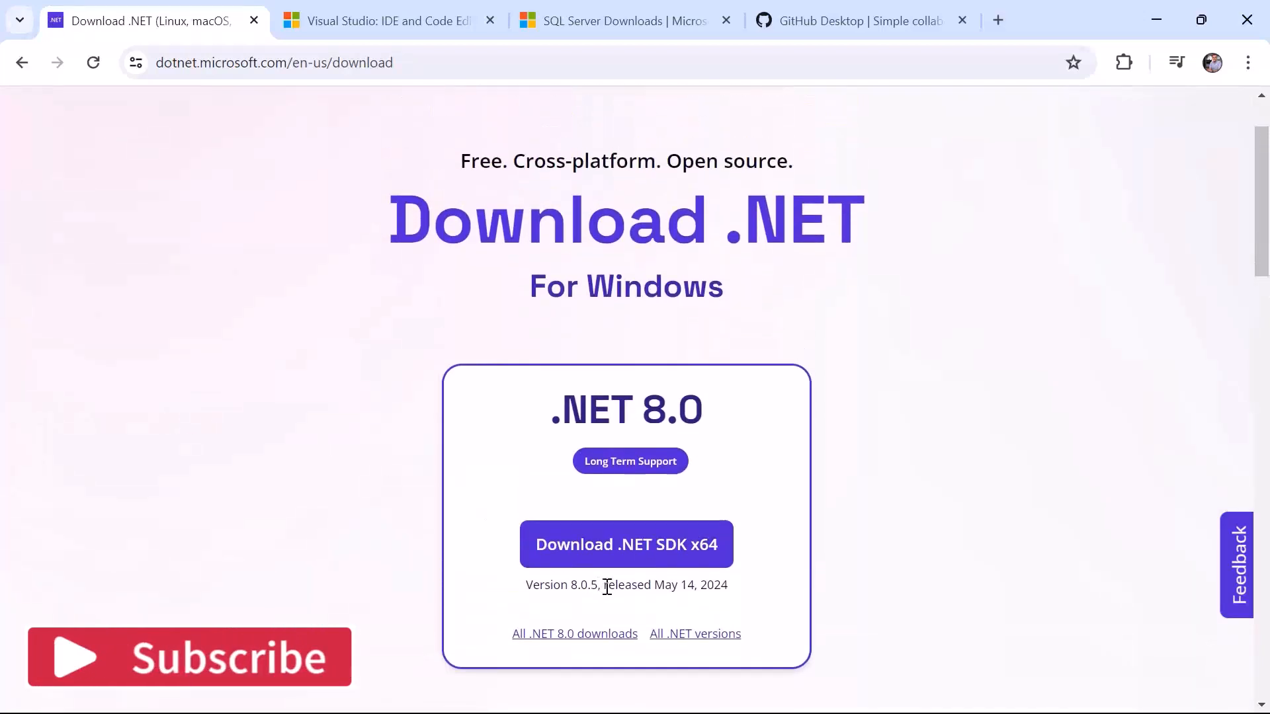
click(626, 544)
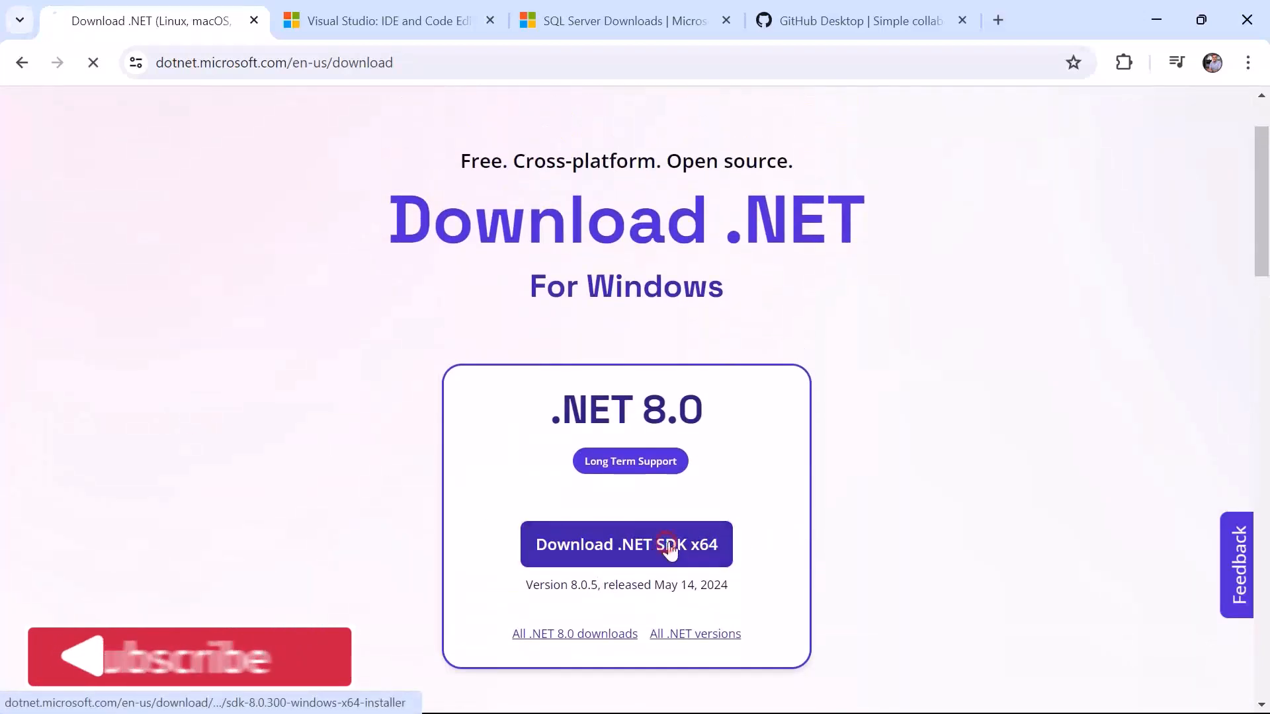
click(626, 544)
text(dot)
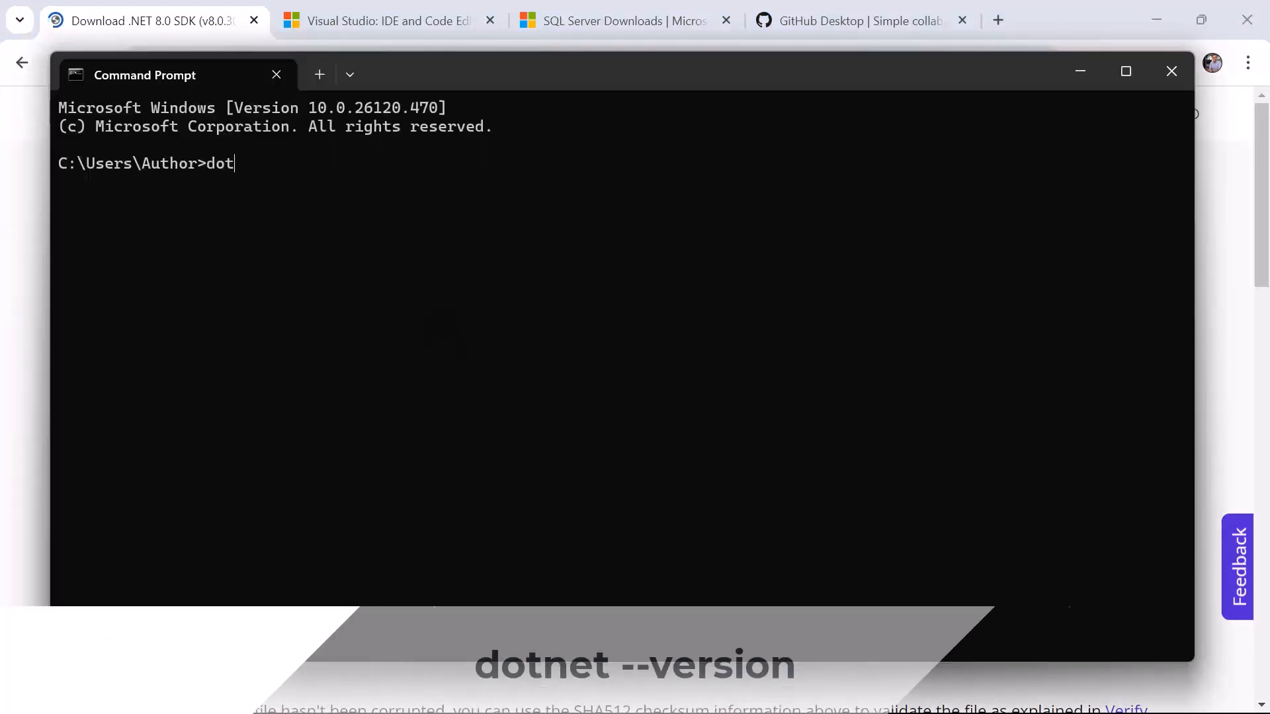
- Run dotnet --version, which reports the installed SDK as 8.0.204
text(net)
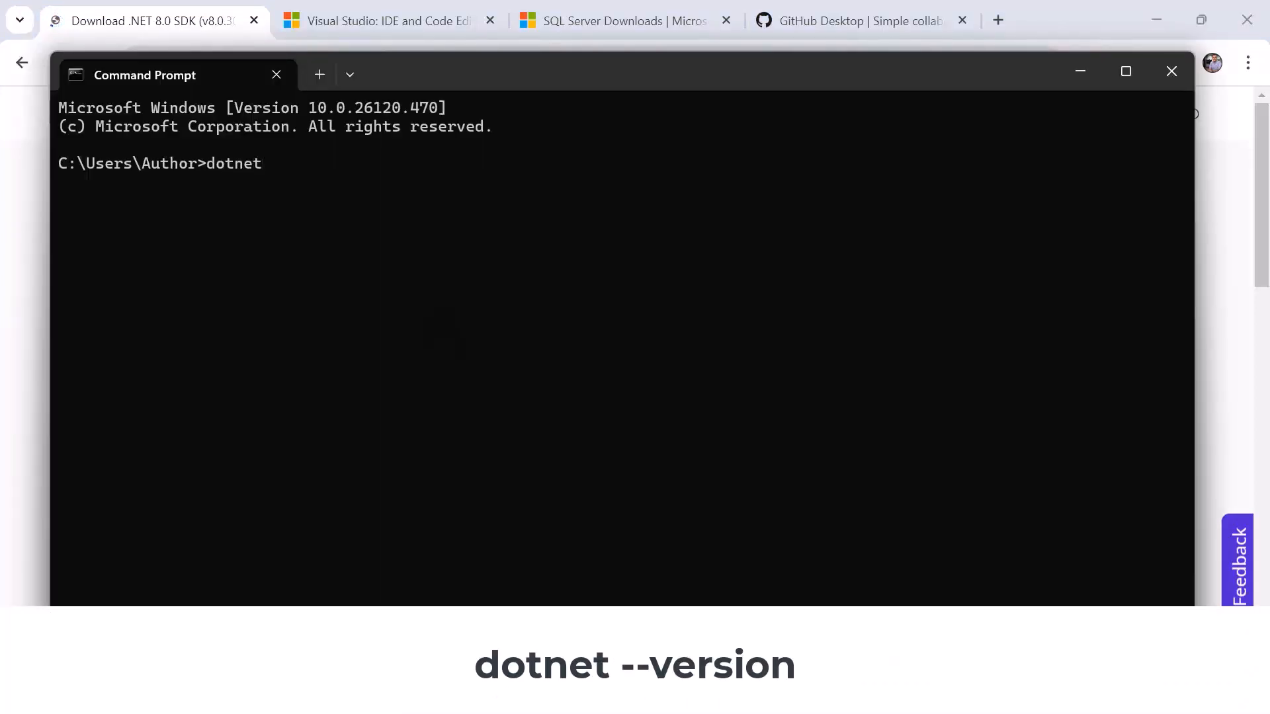
text(--version)
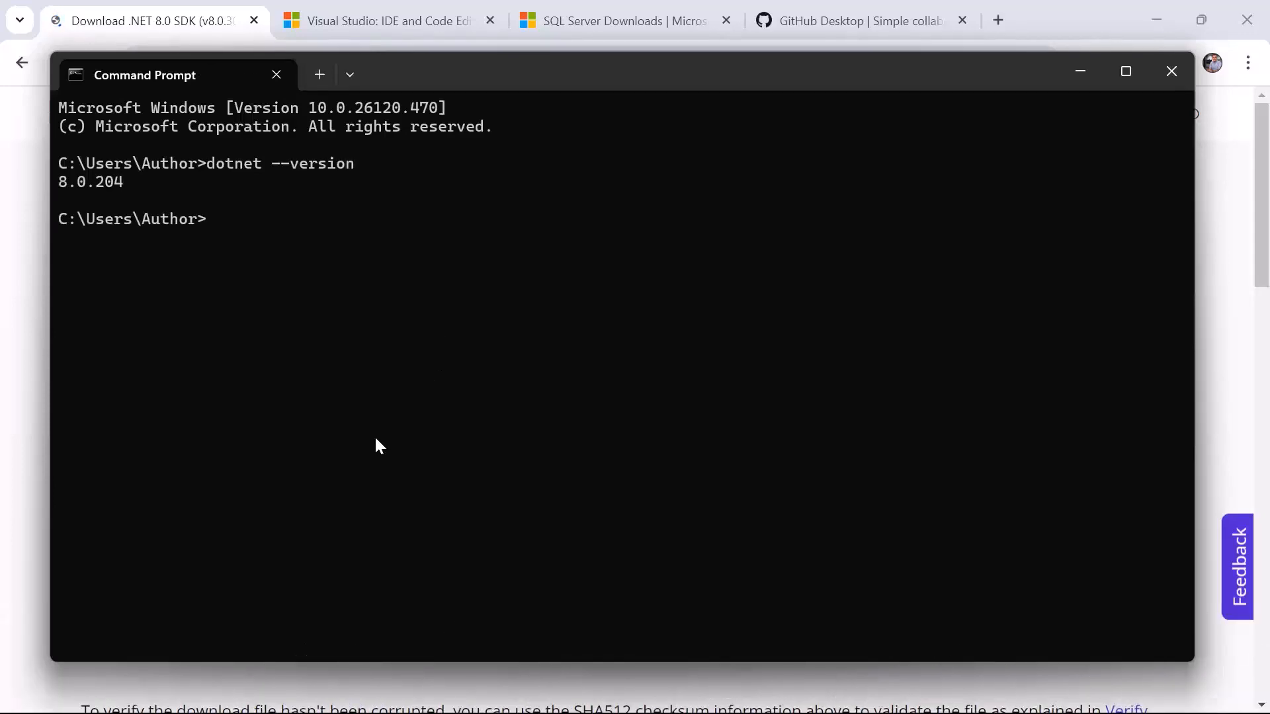
mouse_move(361, 246)
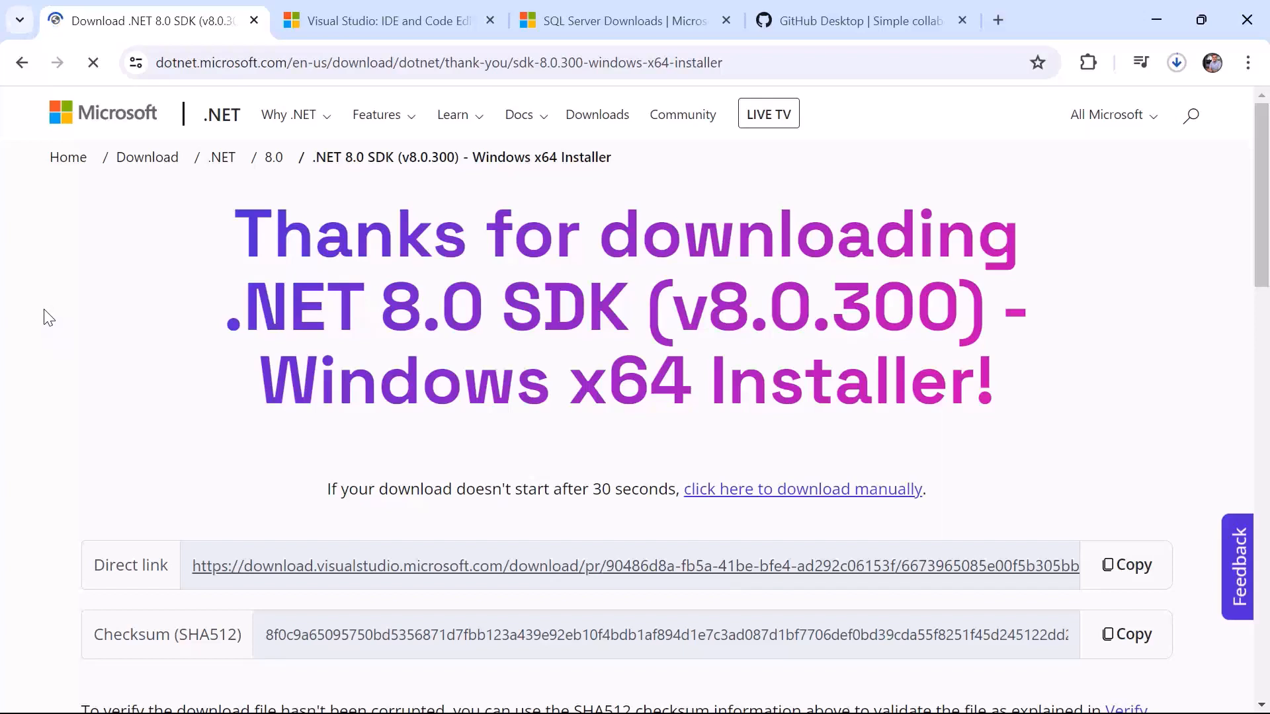
mouse_move(94, 292)
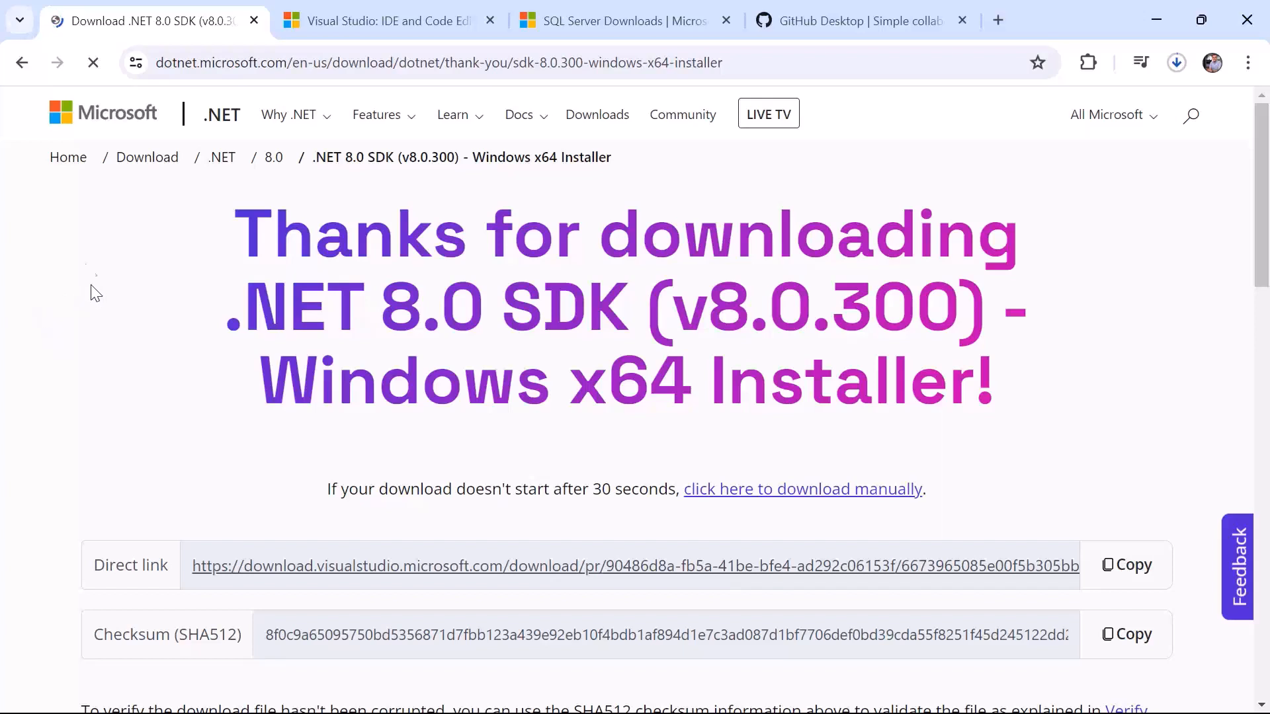
- Start the free Visual Studio 2022 Community download from the Visual Studio downloads page
click(381, 20)
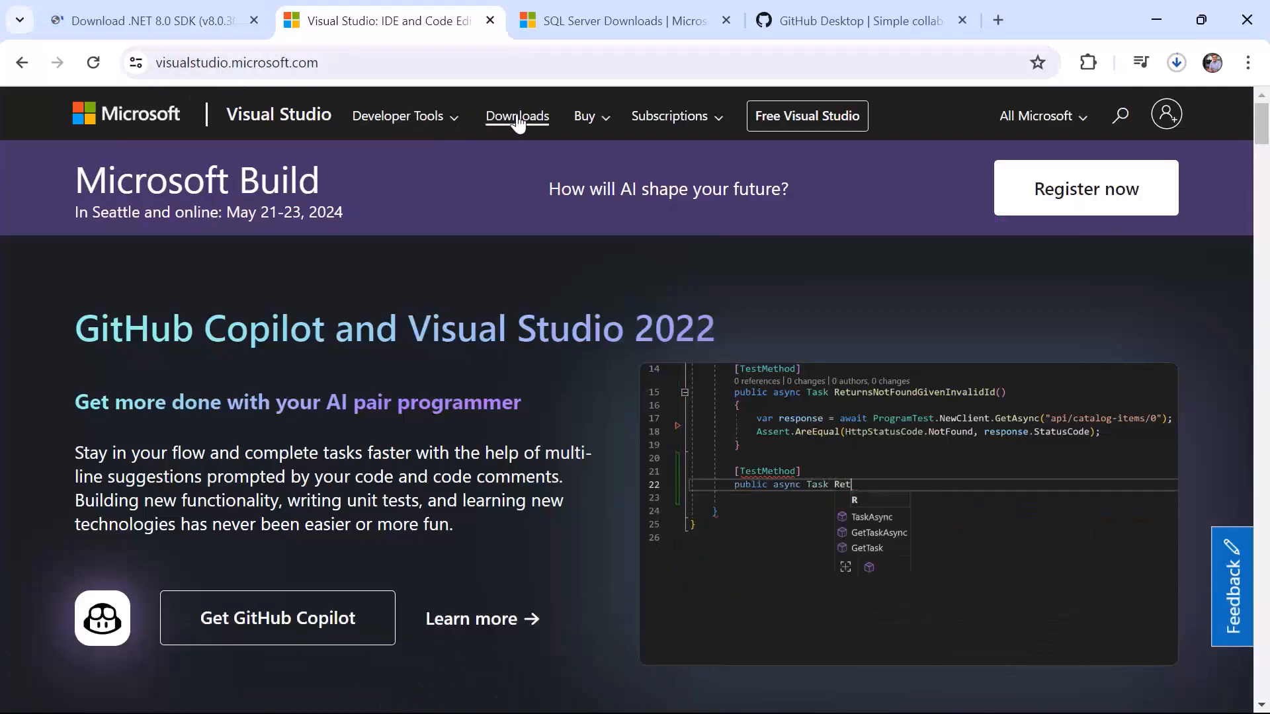
click(517, 116)
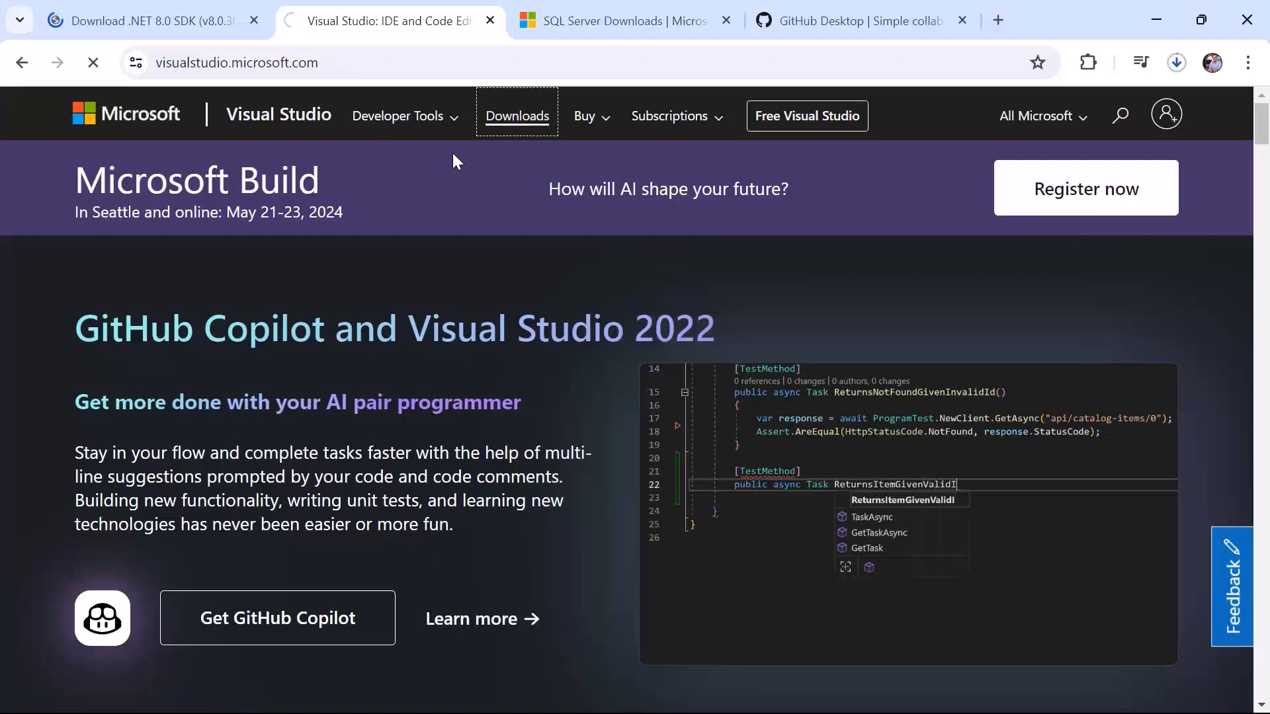
click(517, 116)
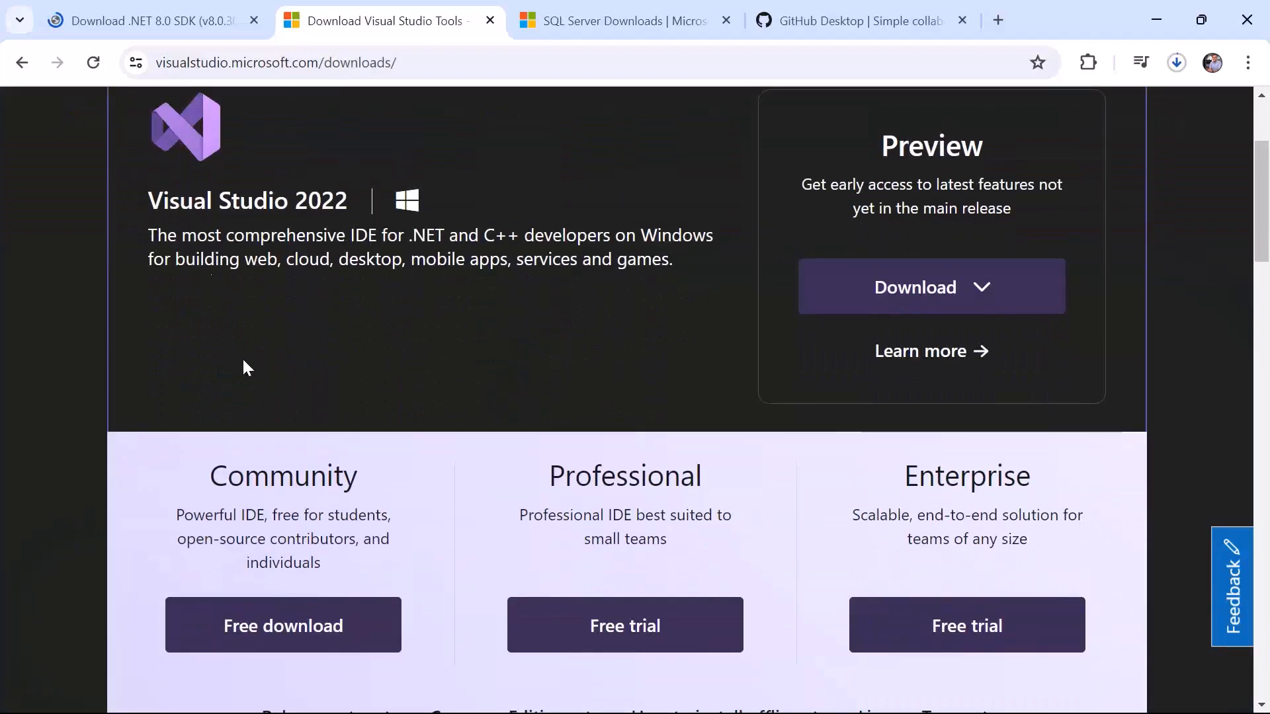
scroll(down, 3)
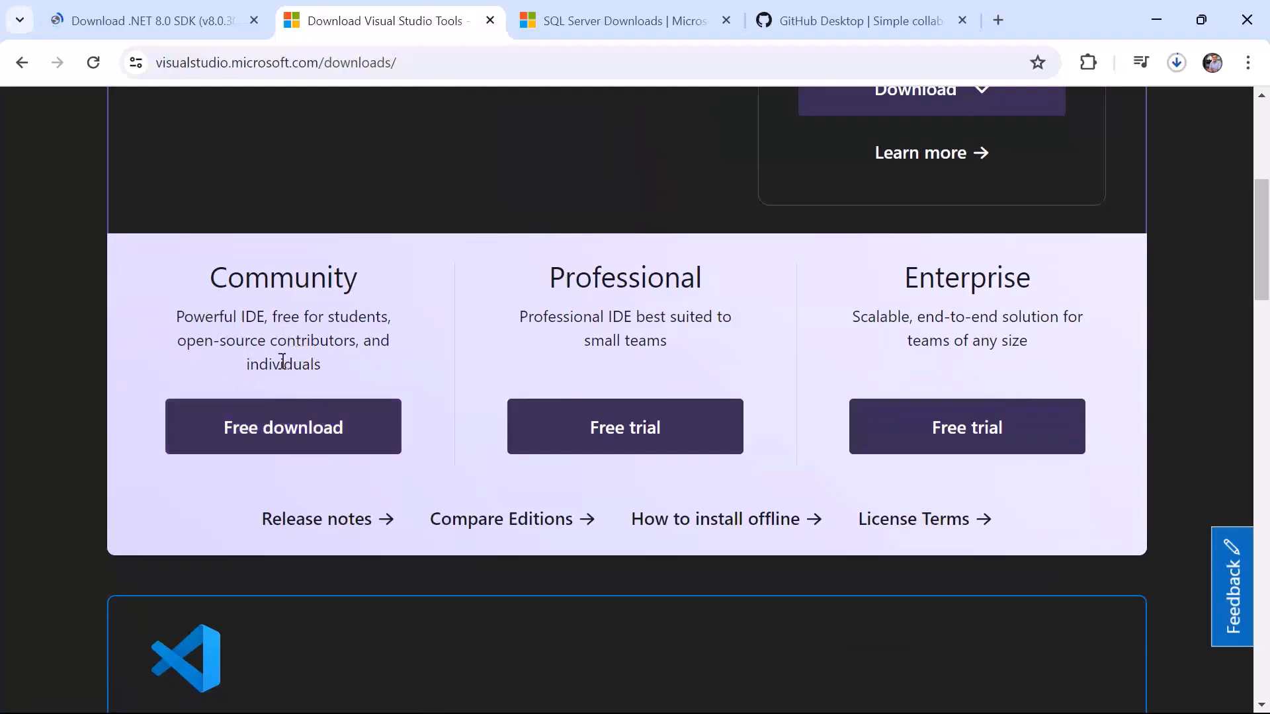
click(283, 426)
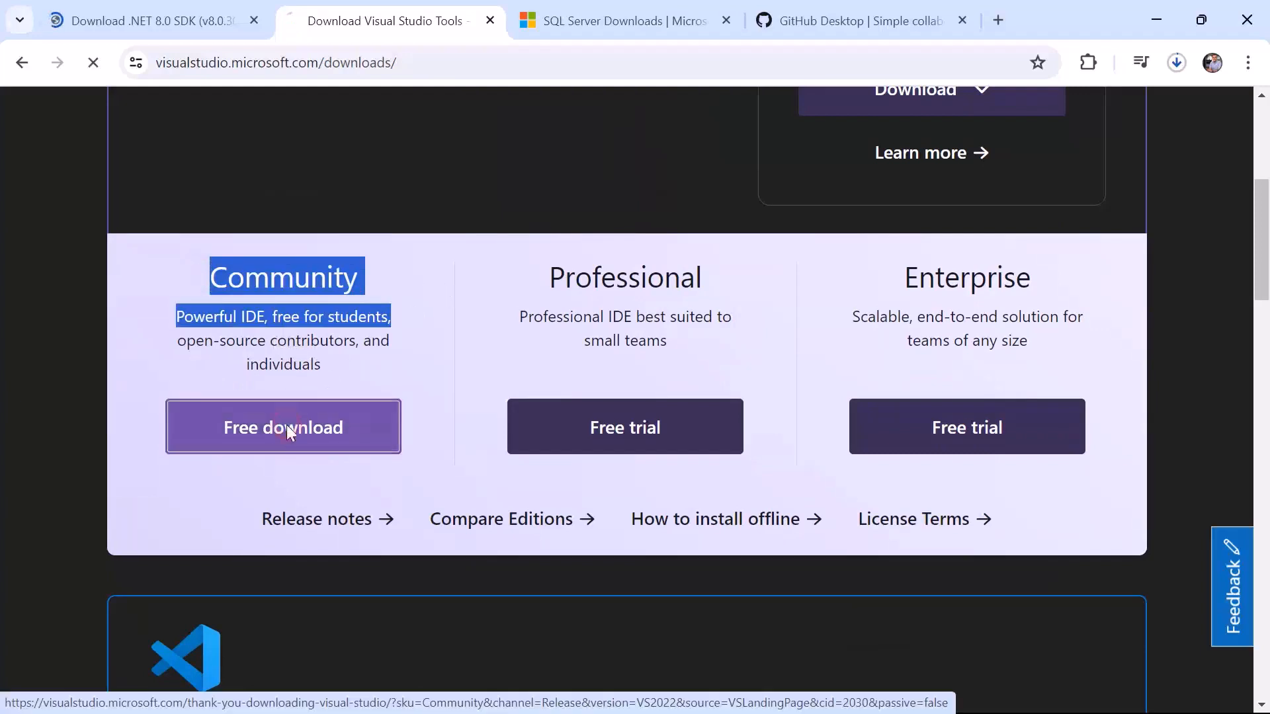
click(282, 426)
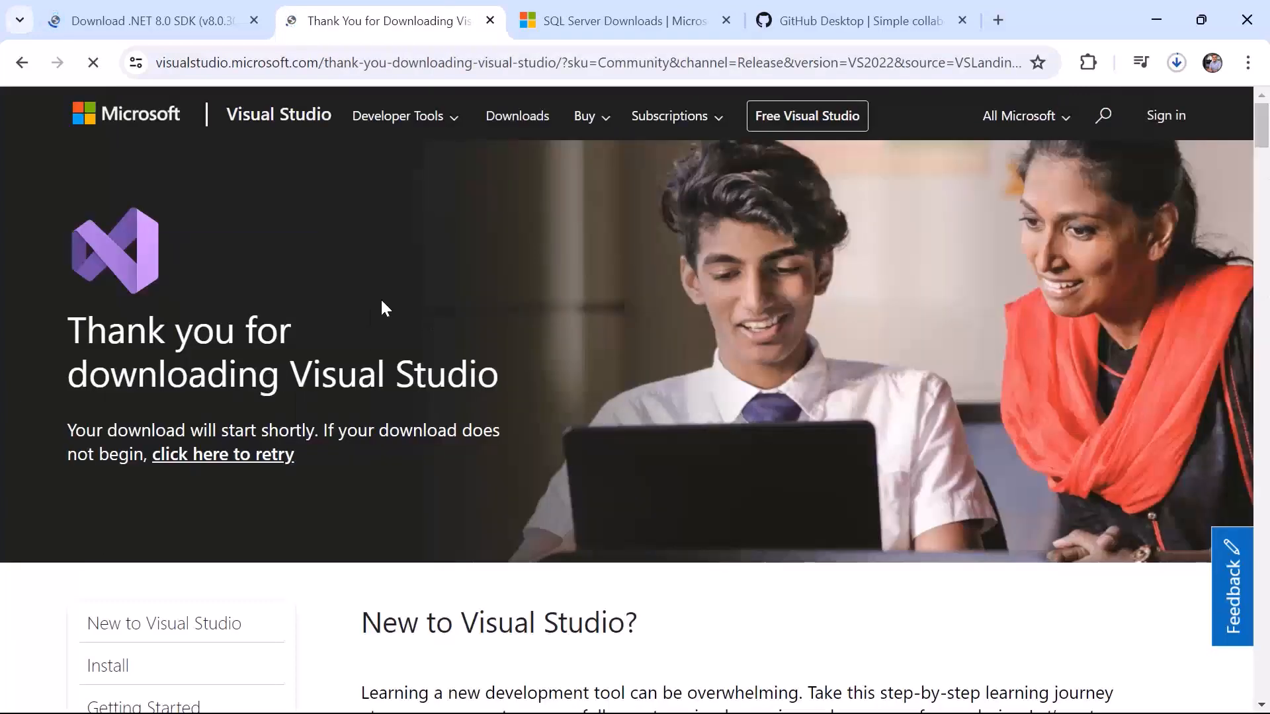
mouse_move(342, 320)
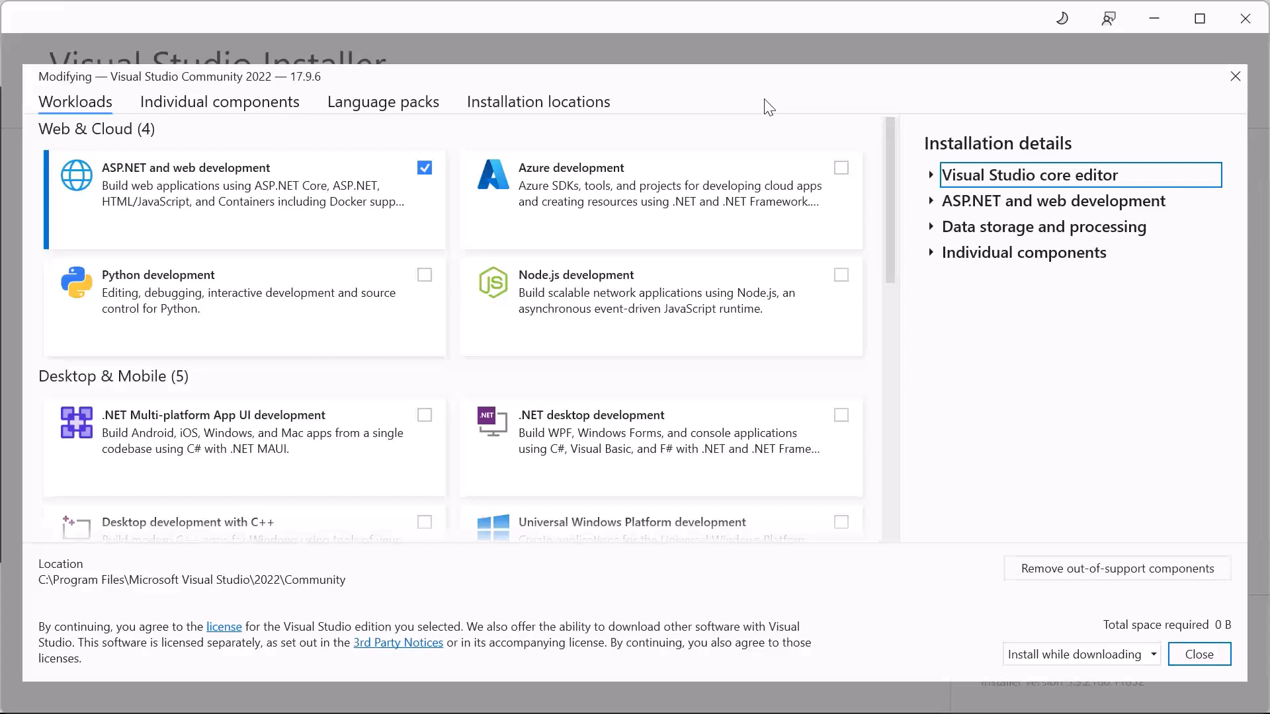
mouse_move(209, 144)
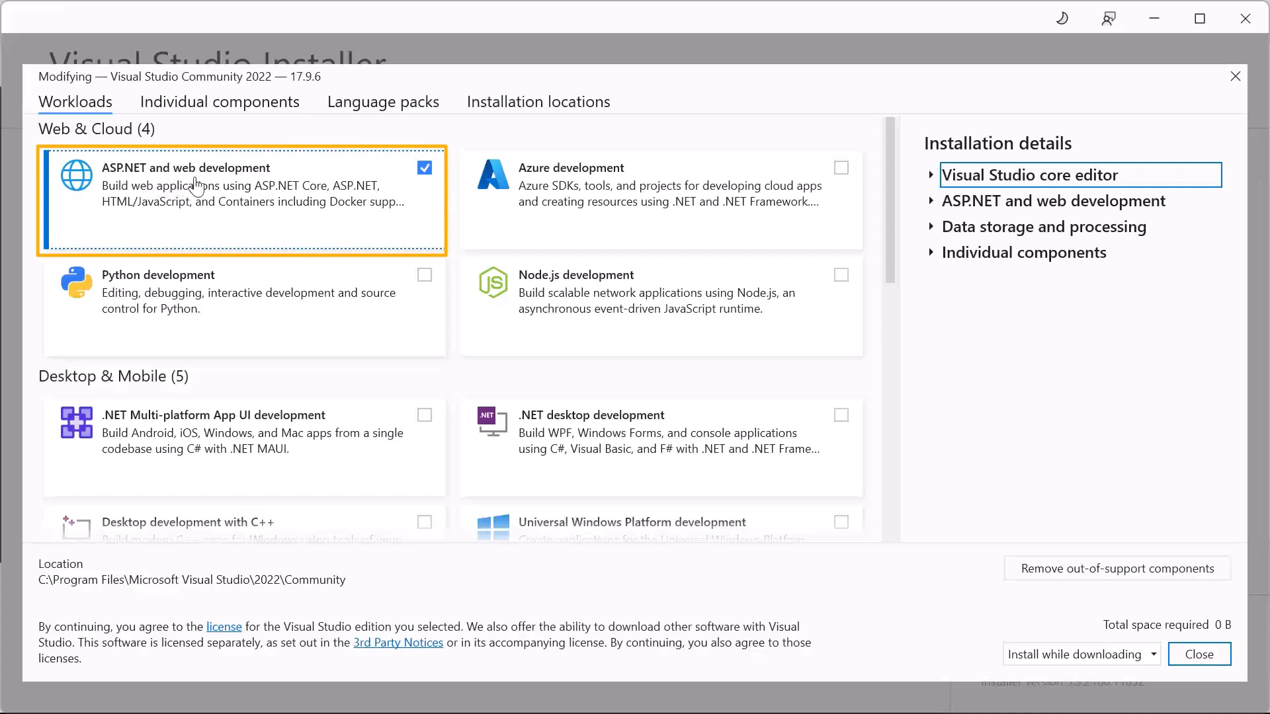
mouse_move(855, 97)
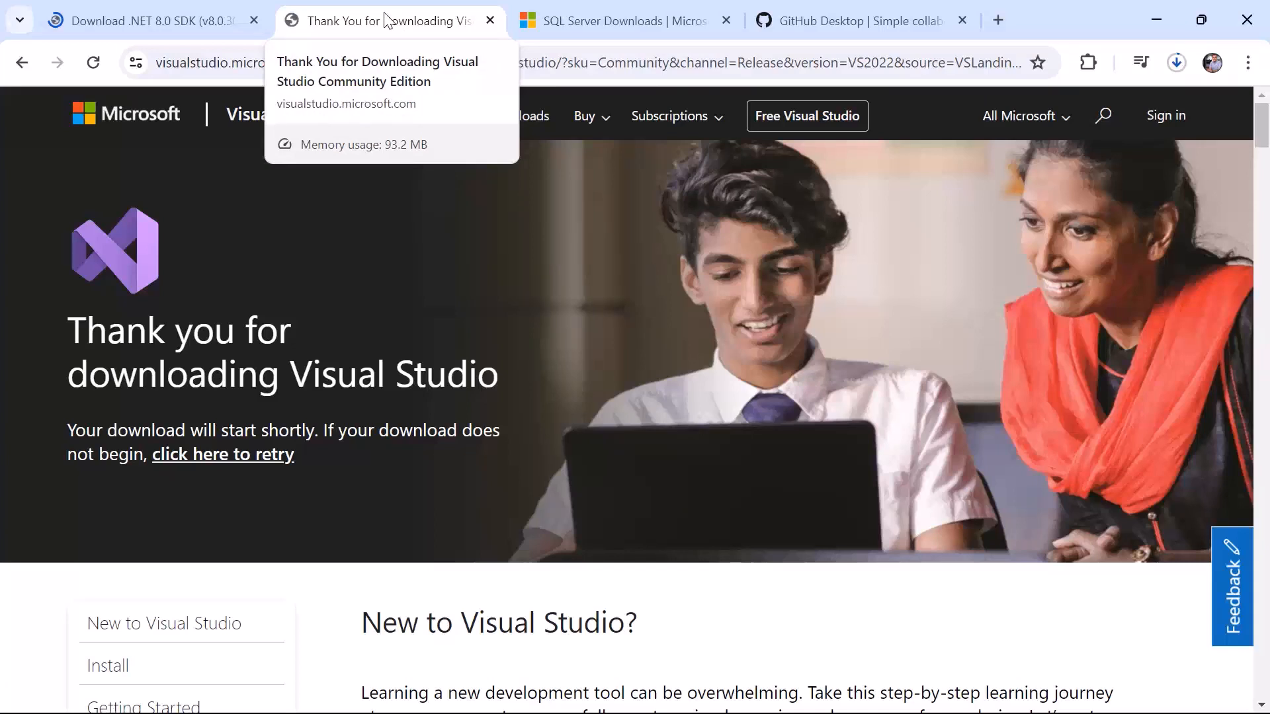
- Start the SQL Server 2022 Express edition download from the SQL Server downloads page
click(615, 21)
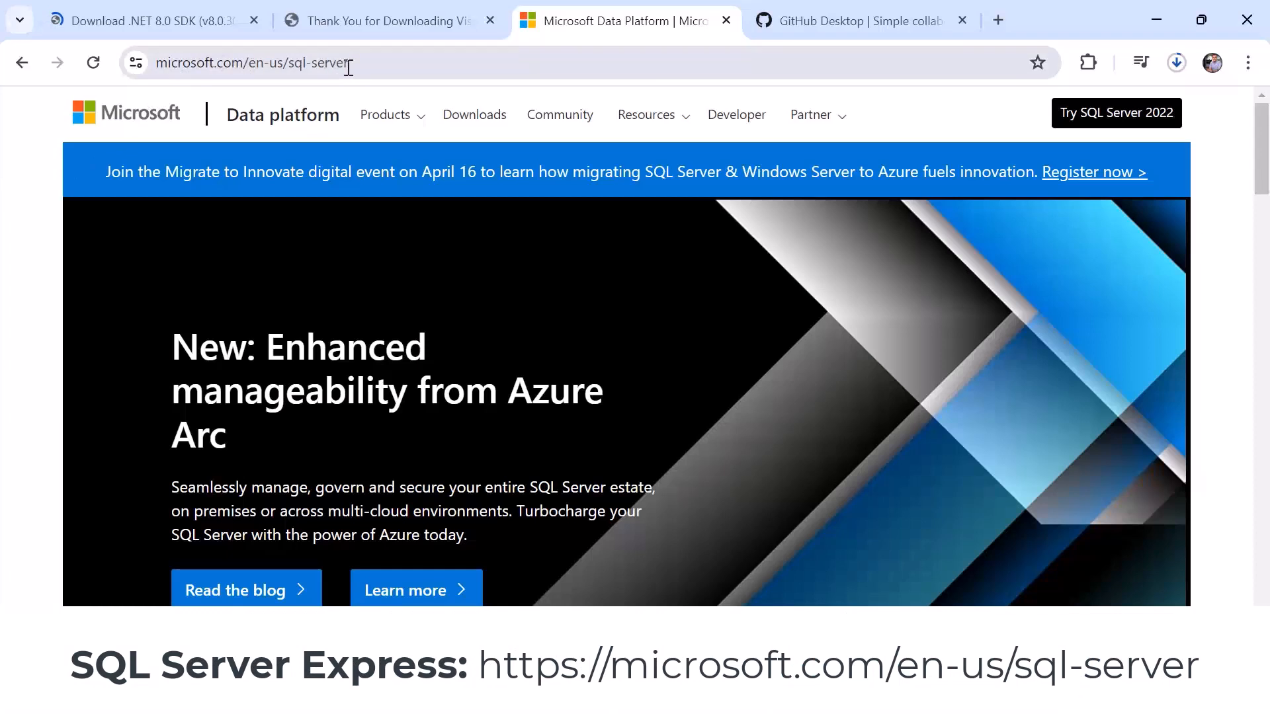
mouse_move(473, 114)
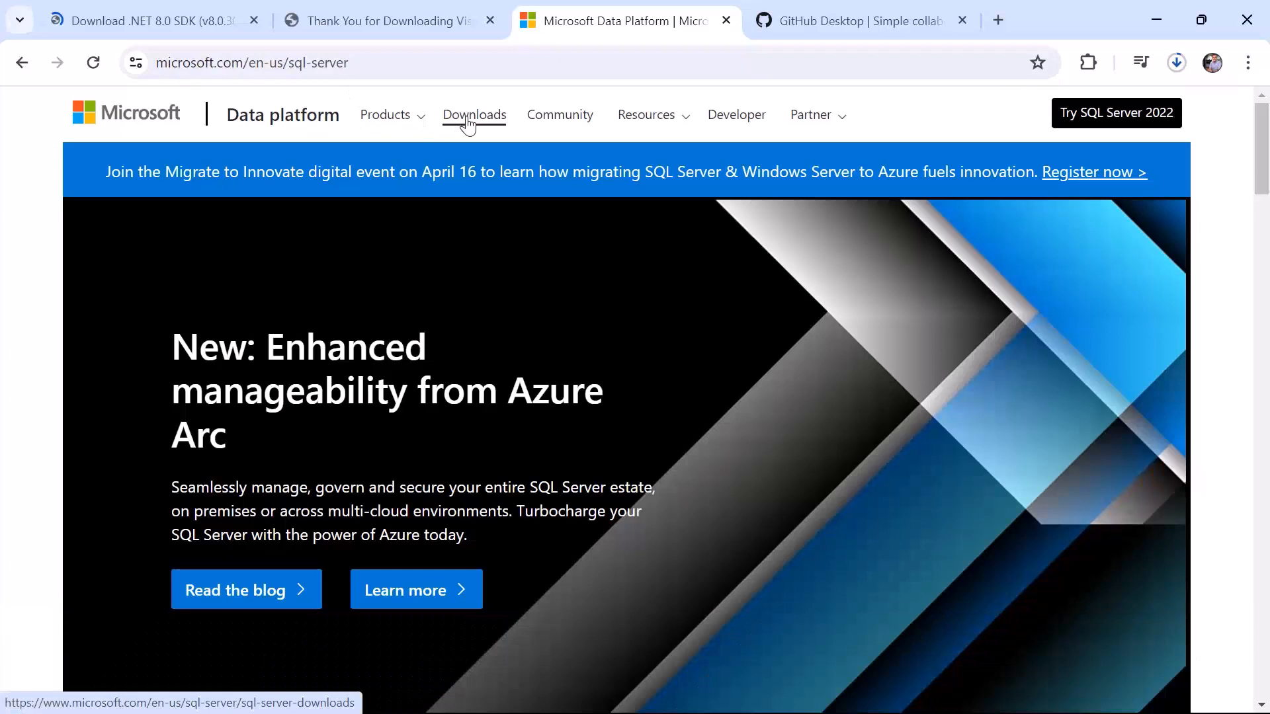
click(474, 114)
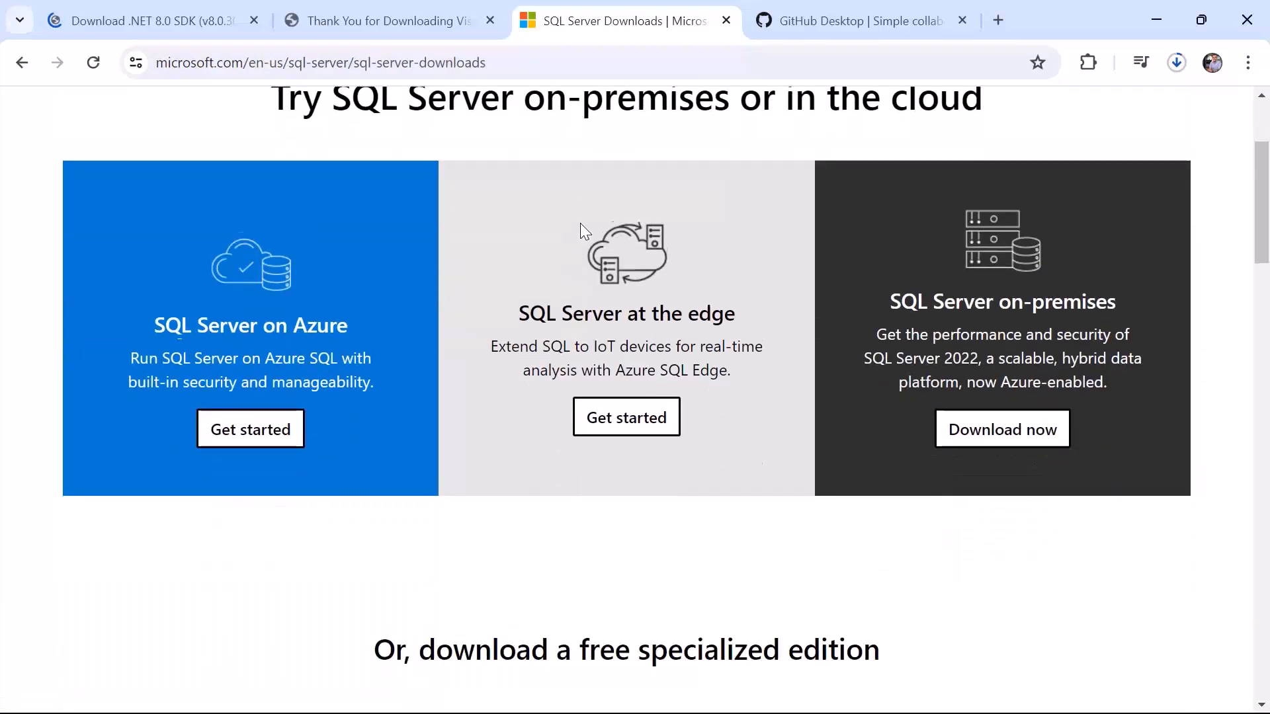
scroll(down, 3)
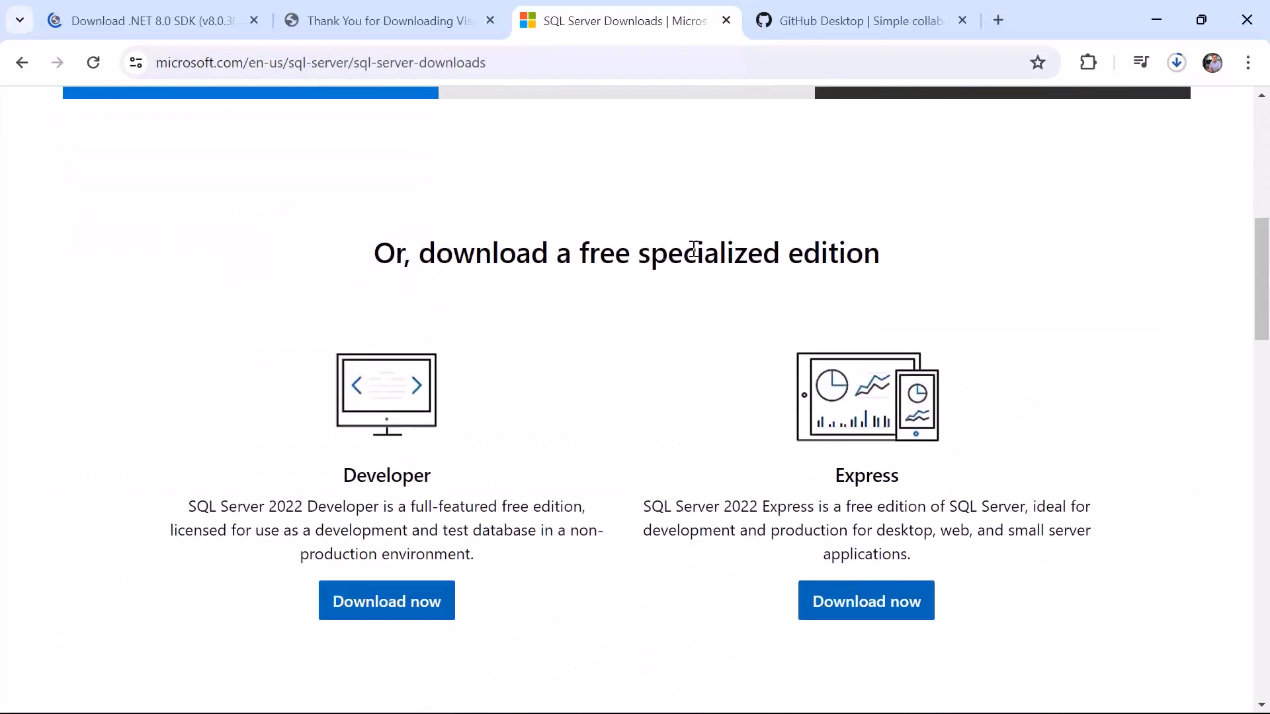
scroll(down, 3)
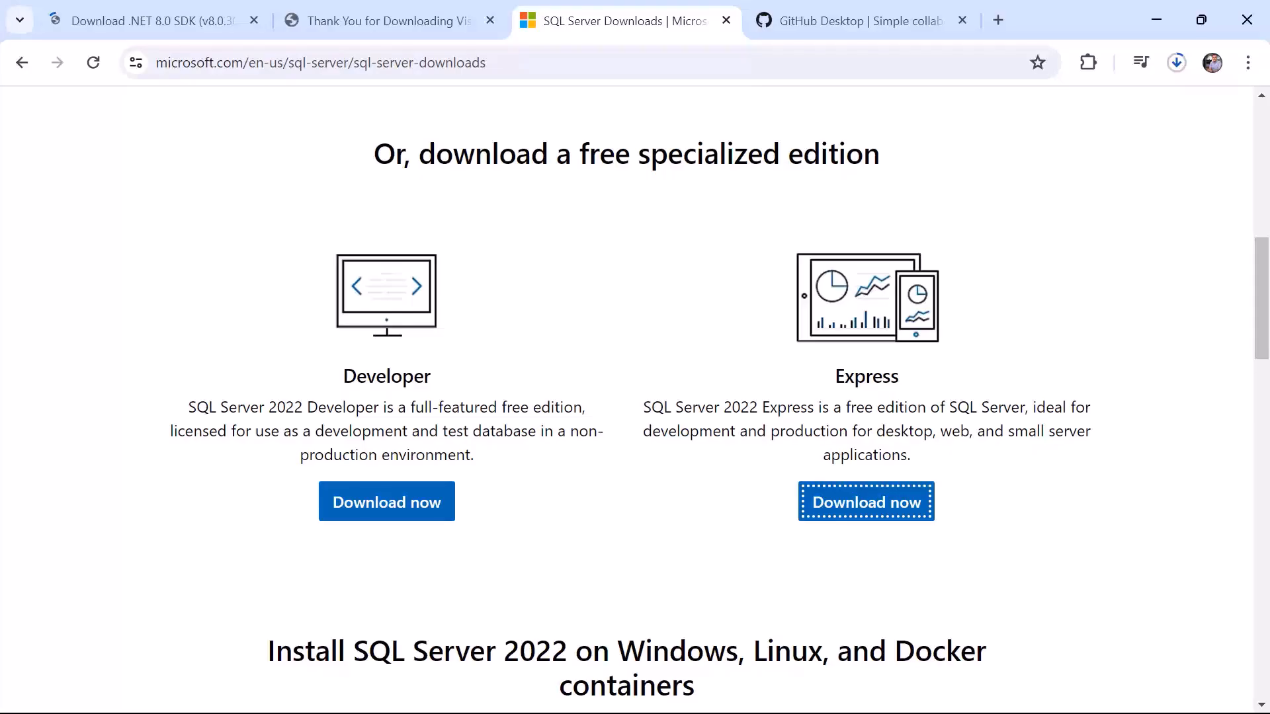
click(850, 21)
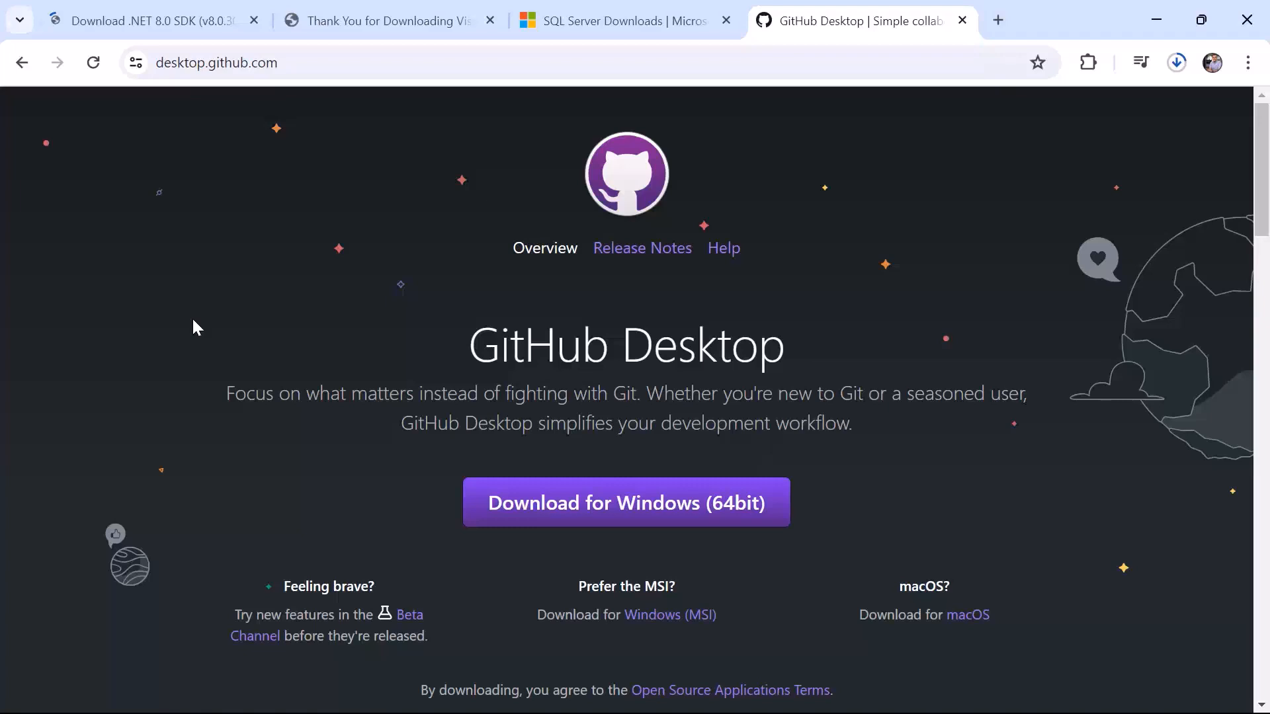
mouse_move(291, 209)
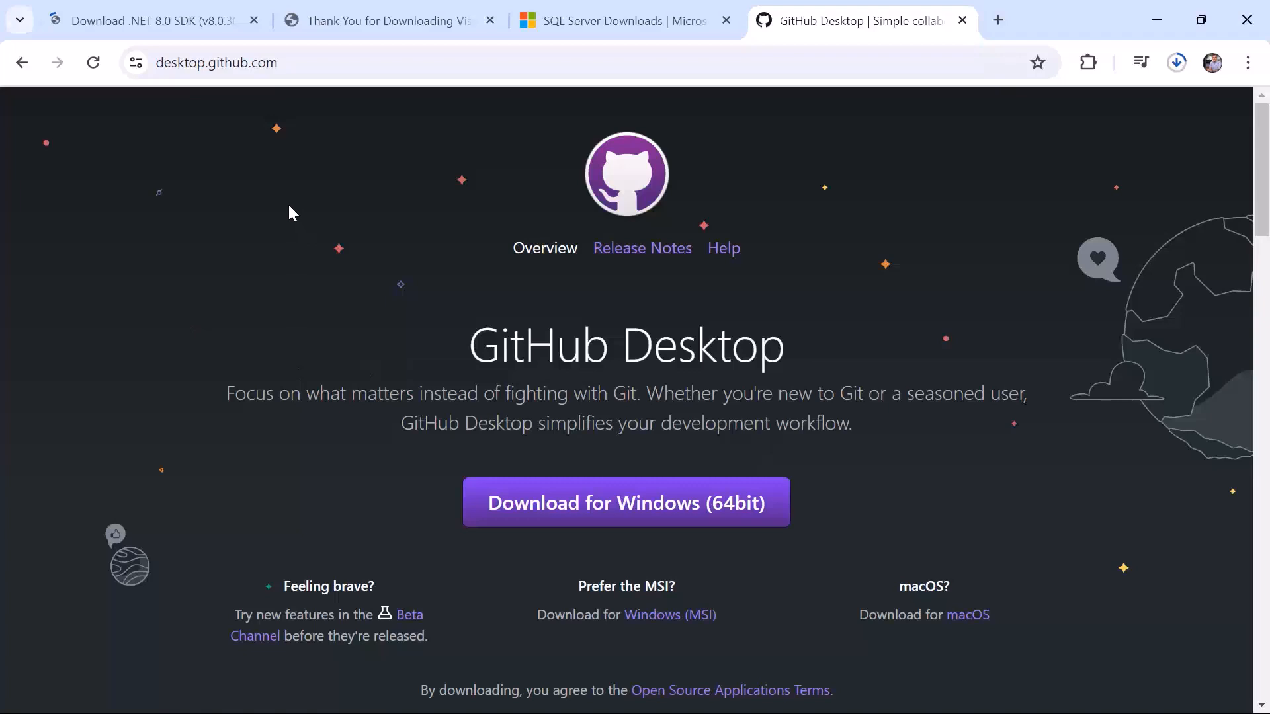
mouse_move(274, 181)
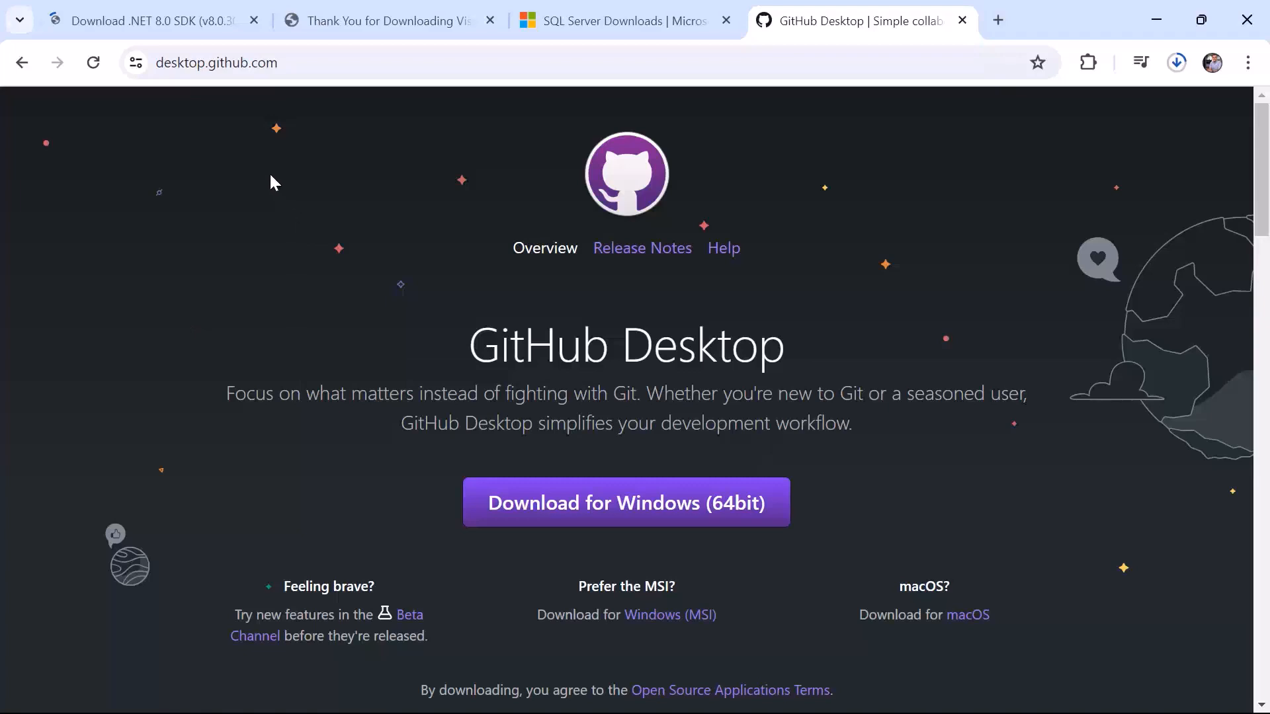
mouse_move(252, 165)
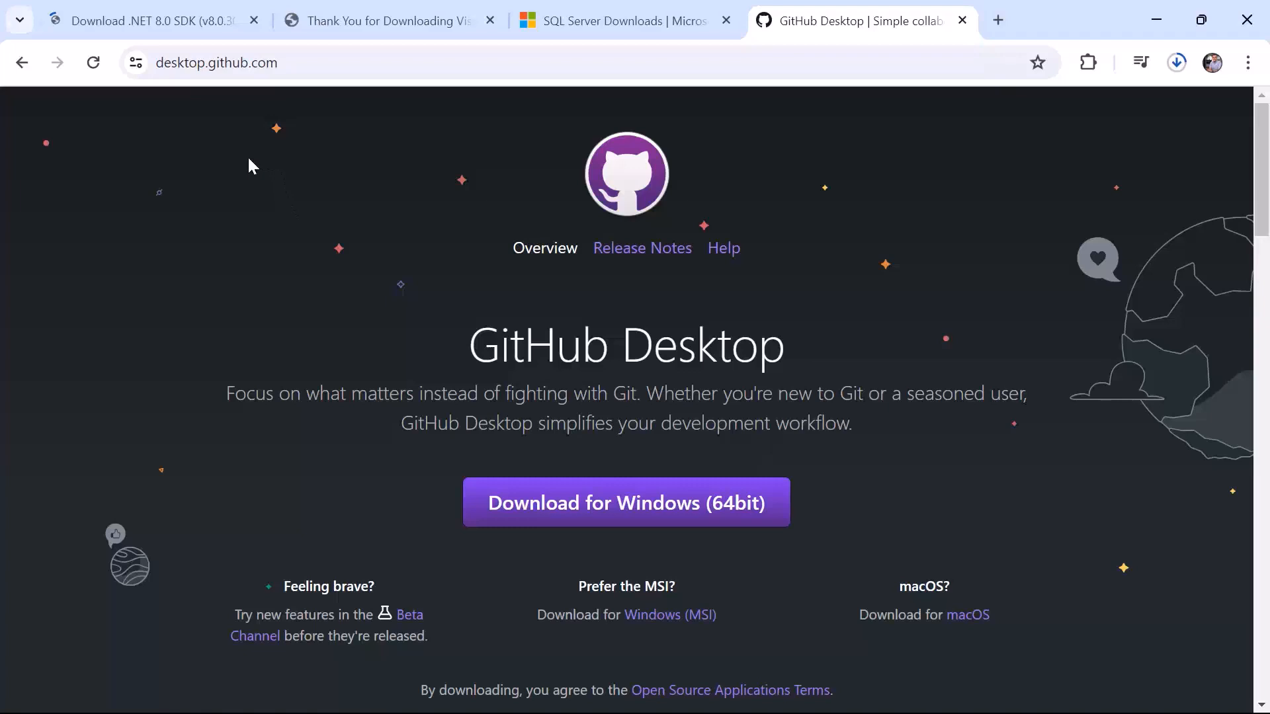
mouse_move(483, 360)
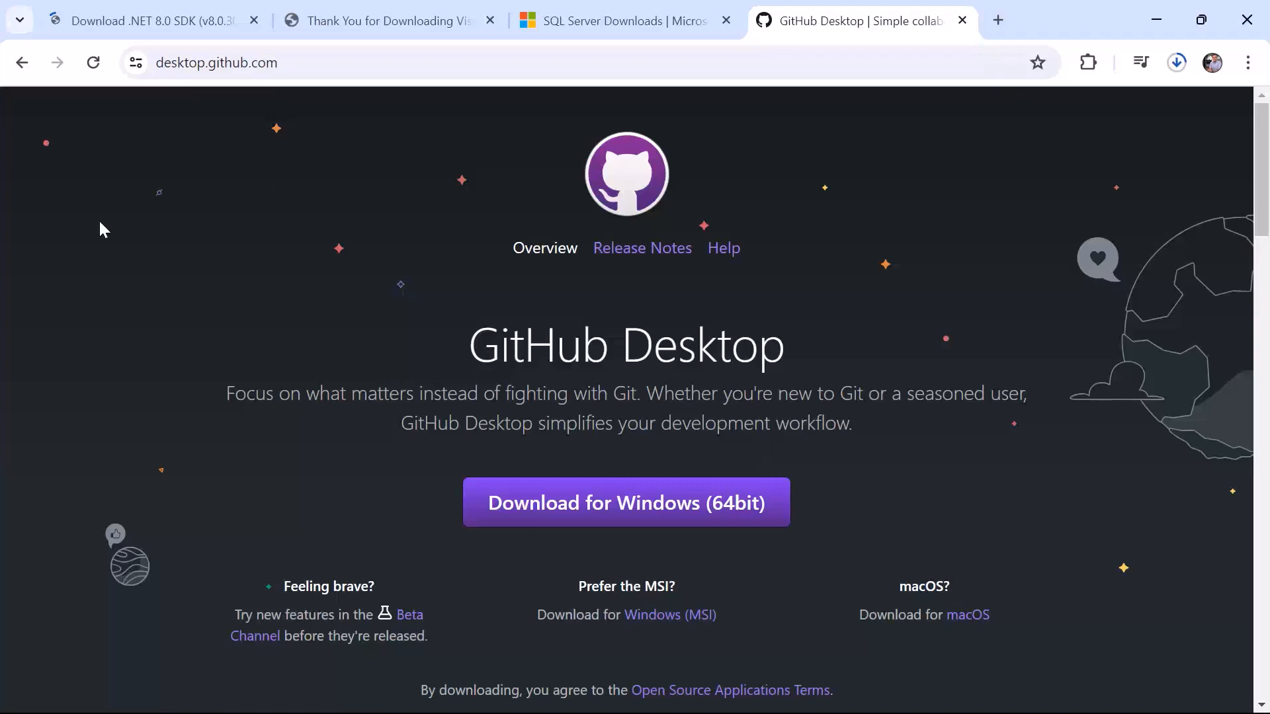
mouse_move(405, 104)
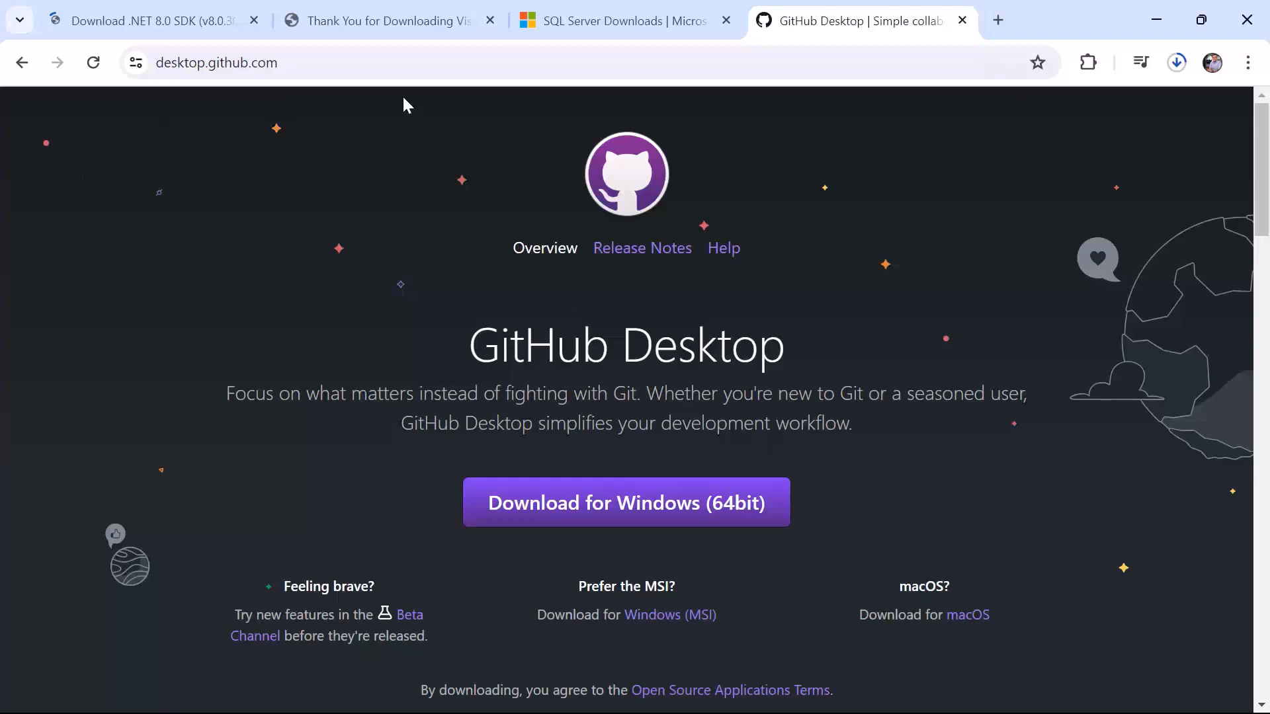
mouse_move(155, 371)
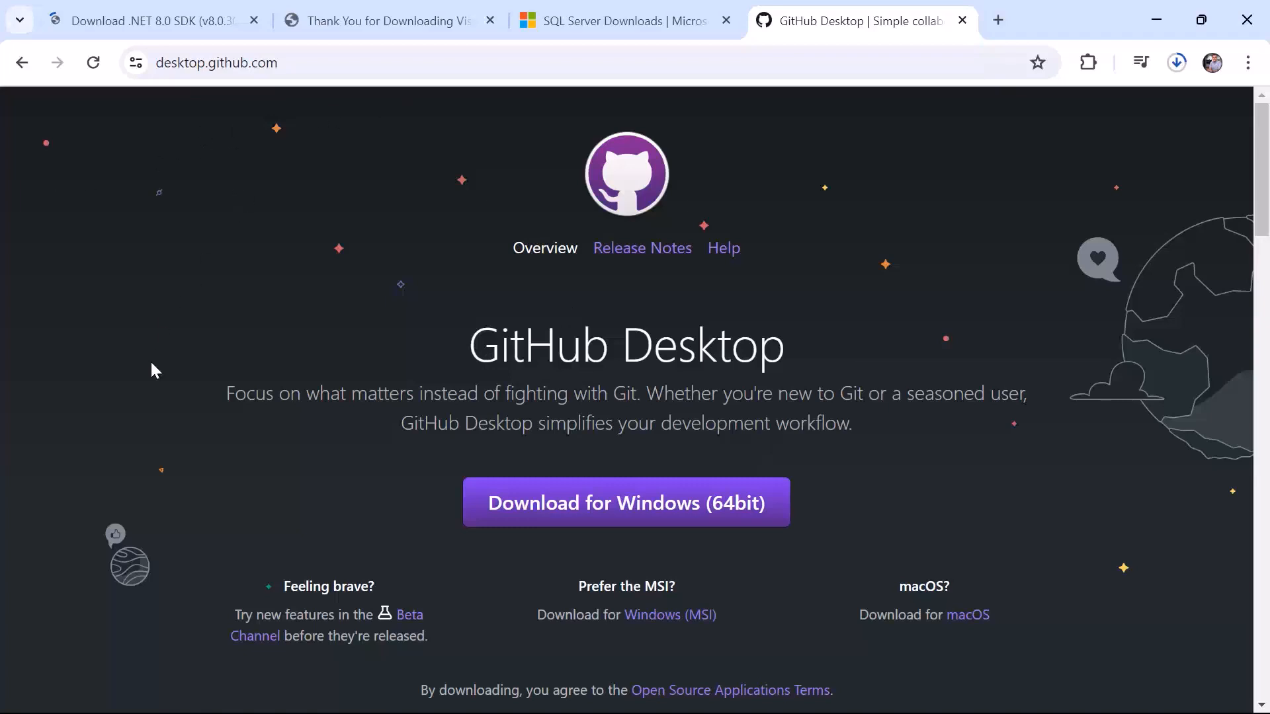